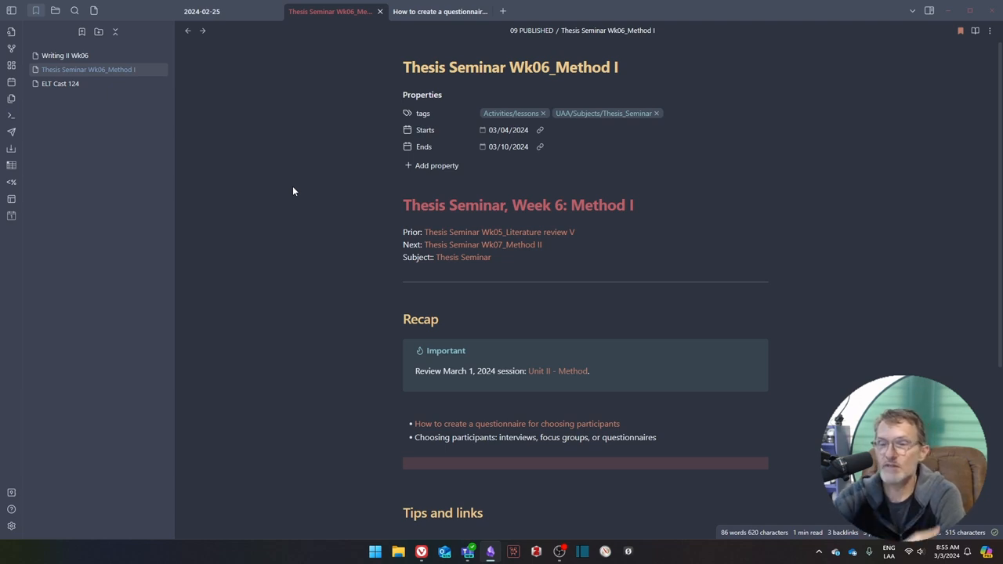
mouse_move(127, 205)
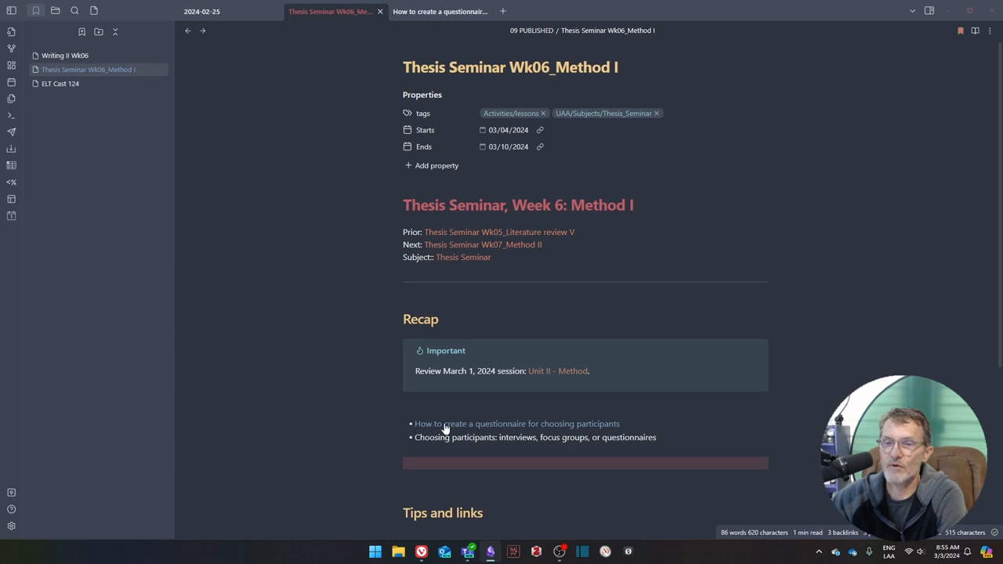
mouse_move(439, 11)
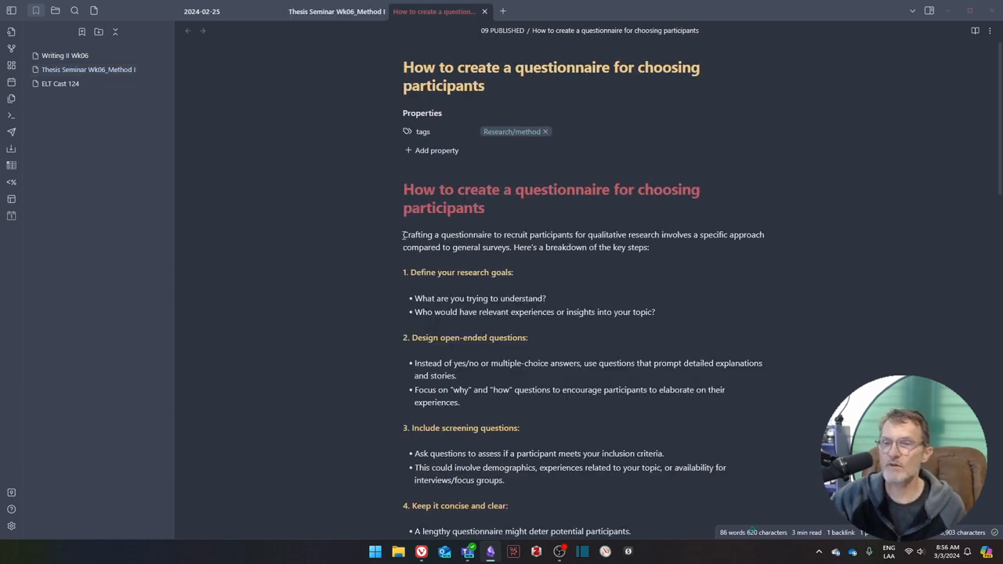
Step: Read through the questionnaire guide's key steps, tips and conclusion, then return to its top
scroll(down, 3)
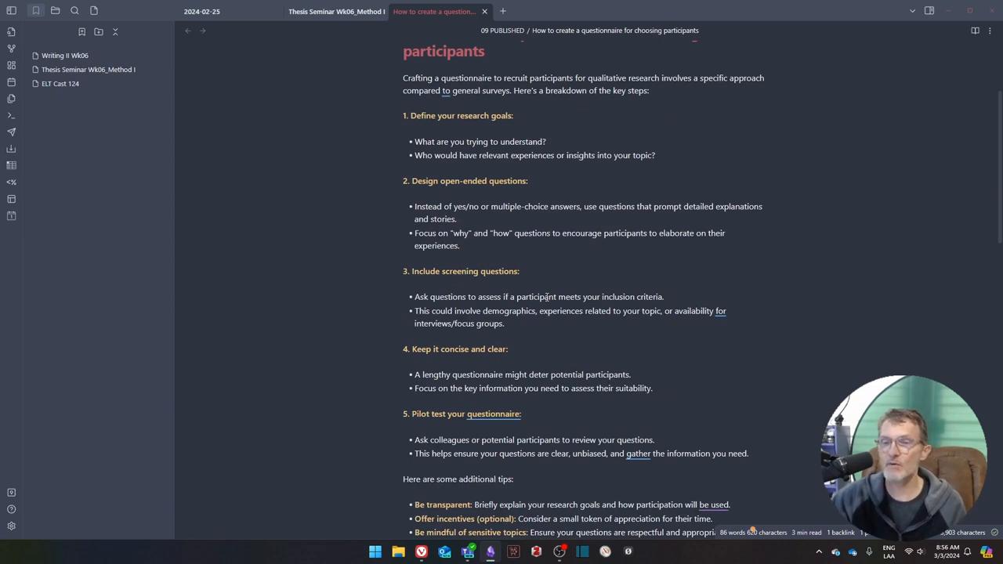
scroll(down, 3)
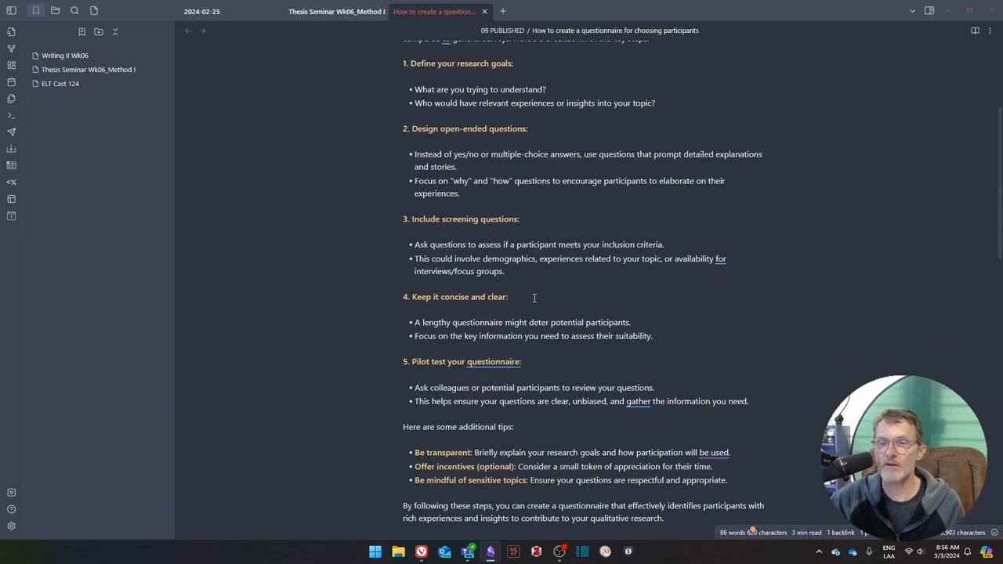
scroll(up, 3)
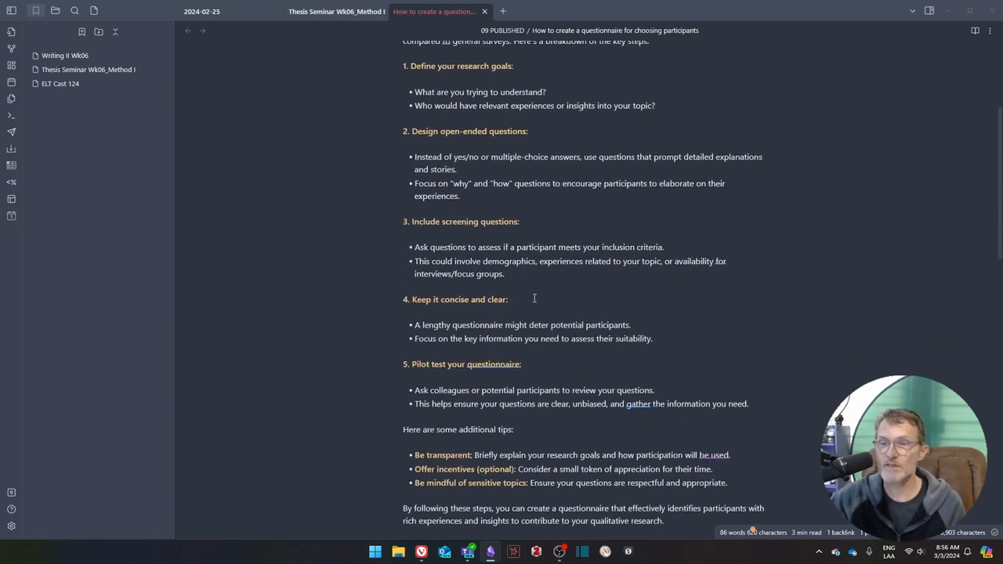
scroll(up, 3)
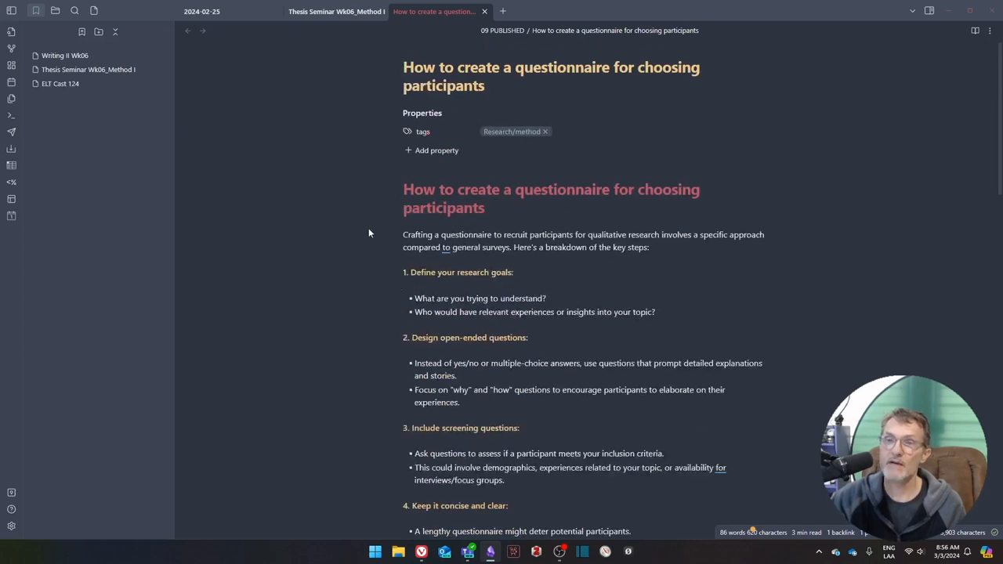
mouse_move(353, 128)
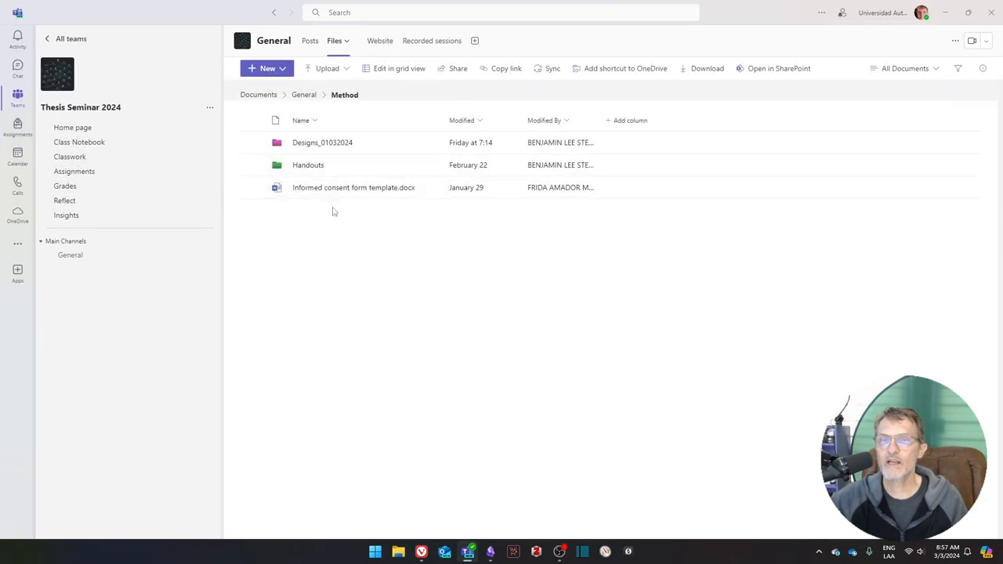
mouse_move(341, 238)
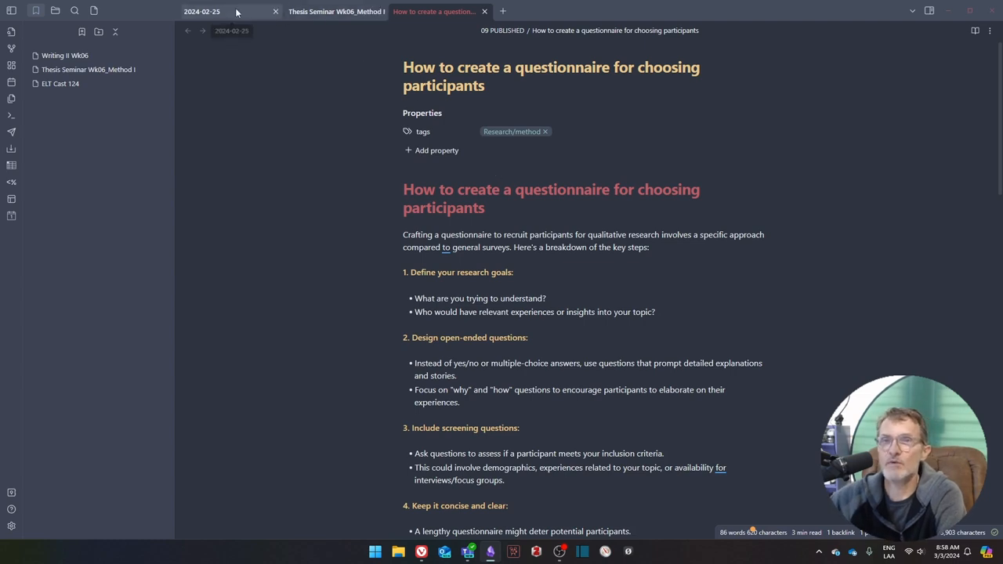
Step: Switch back to the Thesis Seminar Wk06_Method I lesson note and its Recap section
click(330, 11)
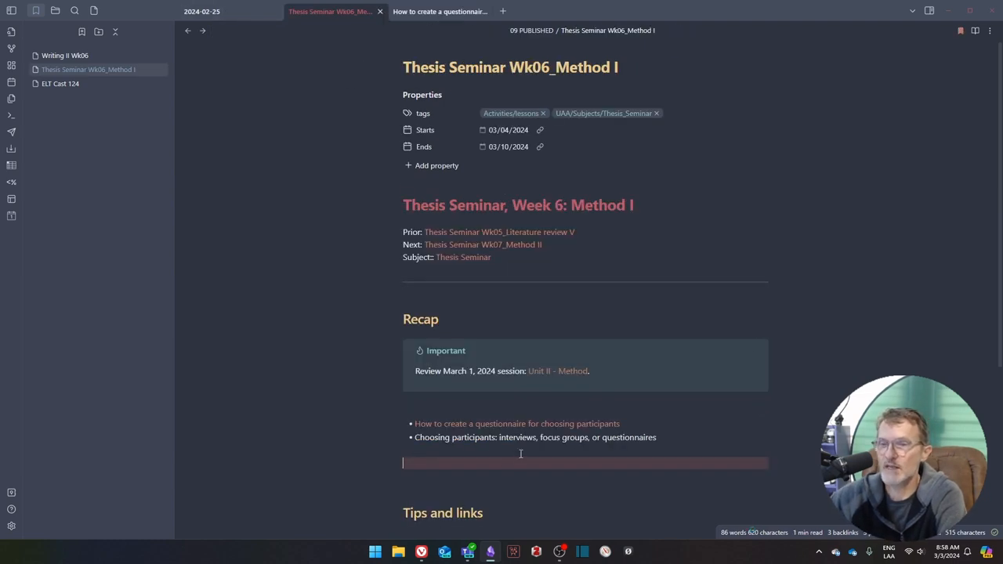
mouse_move(857, 377)
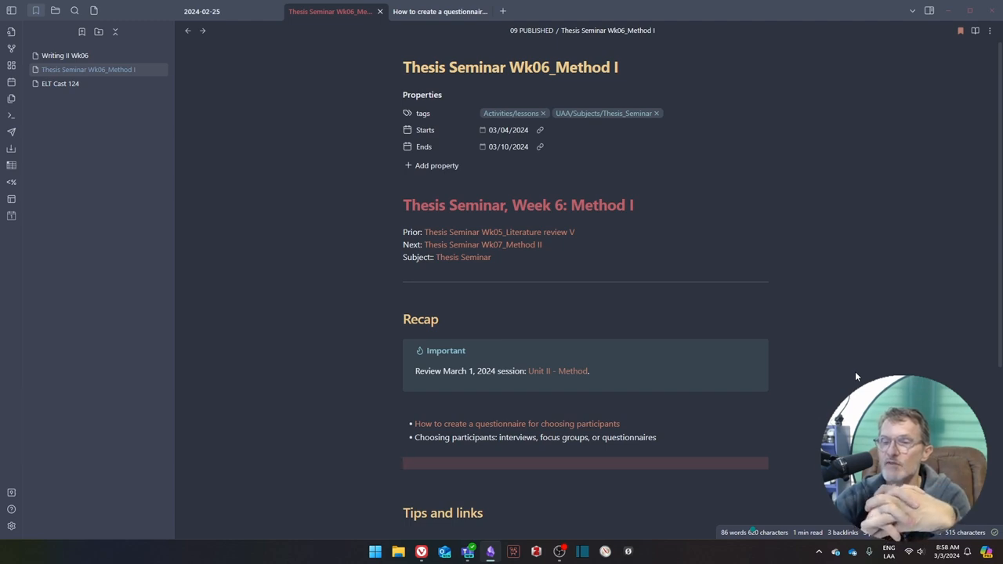
click(404, 462)
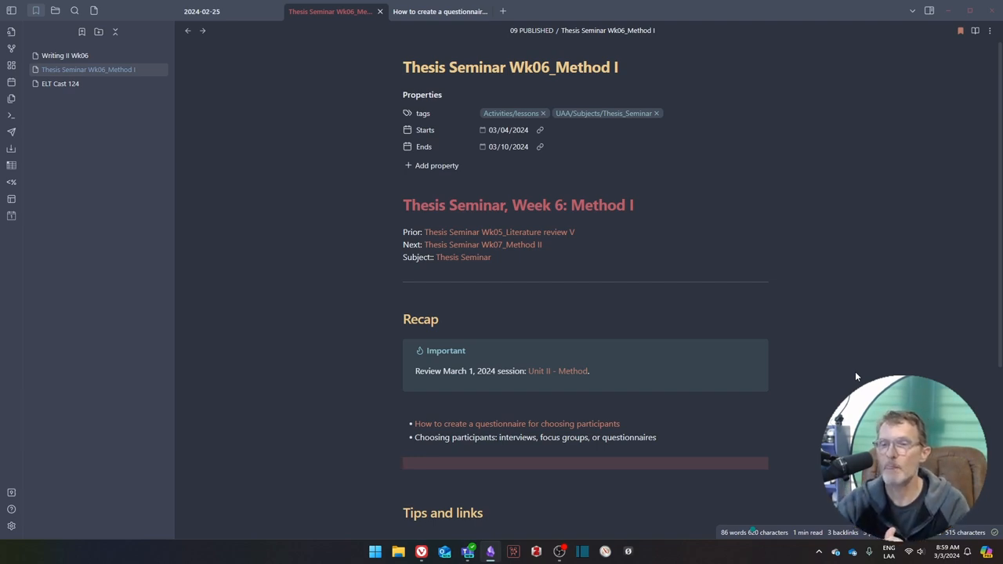
click(408, 463)
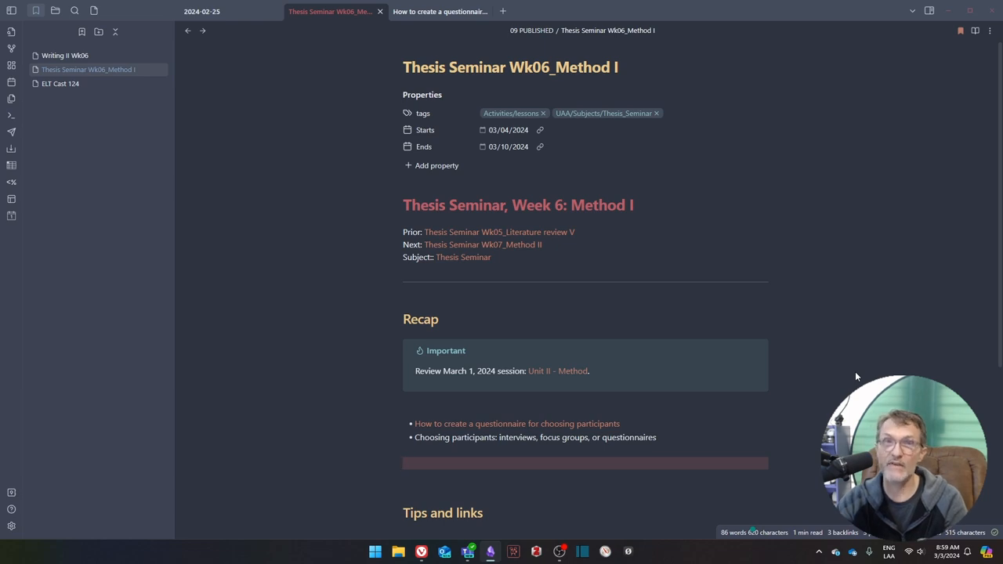
click(405, 463)
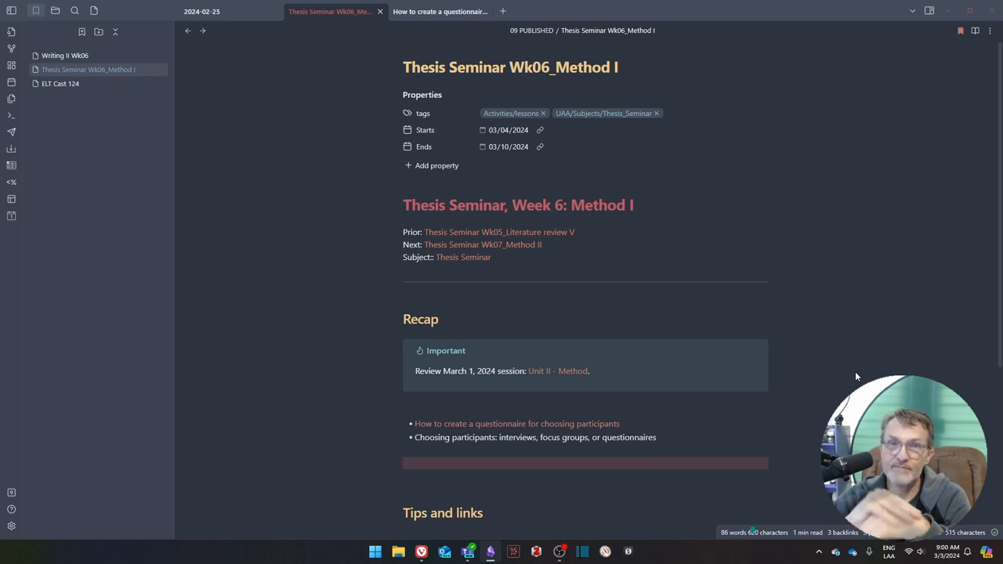
click(408, 462)
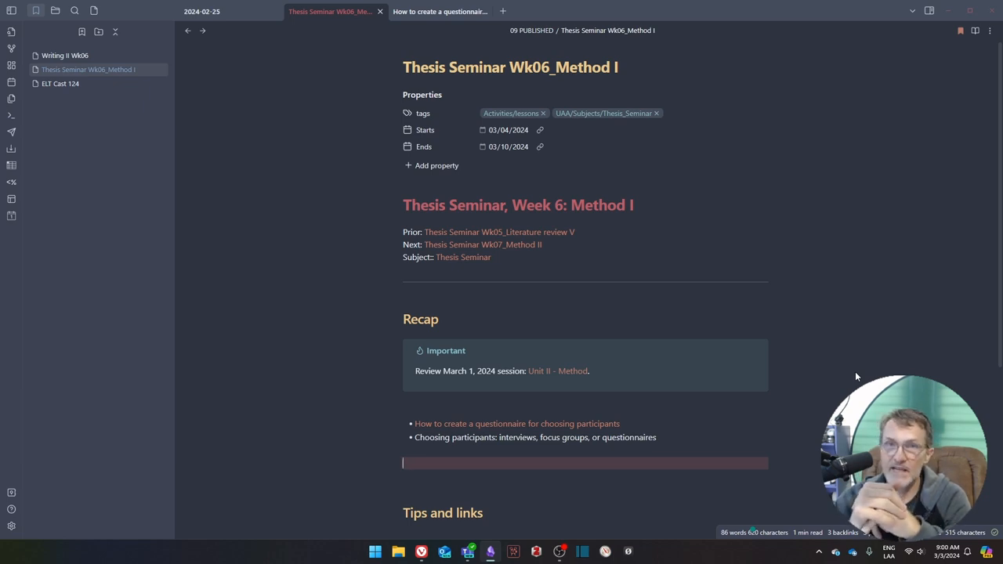